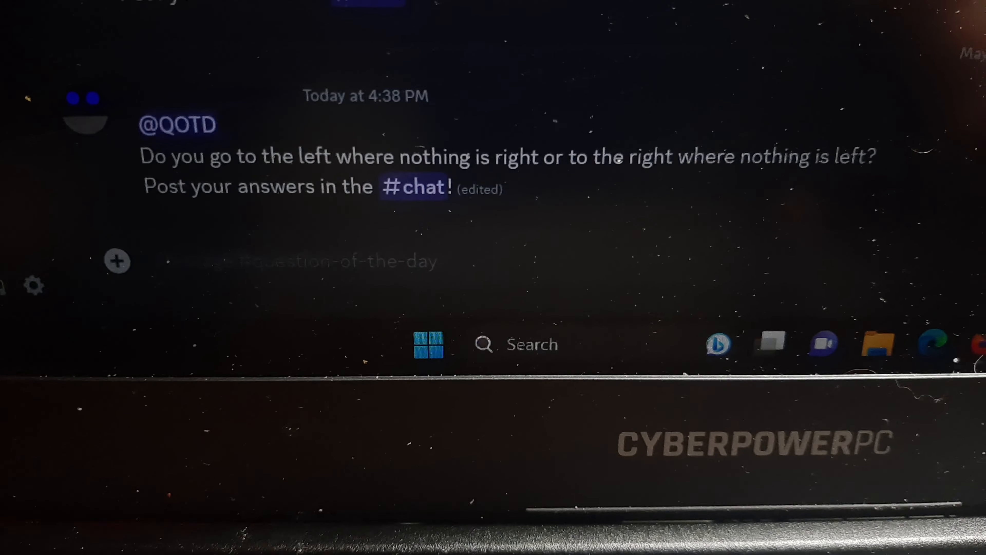
{"action": "scroll", "scroll_direction": "up", "scroll_amount": 3}
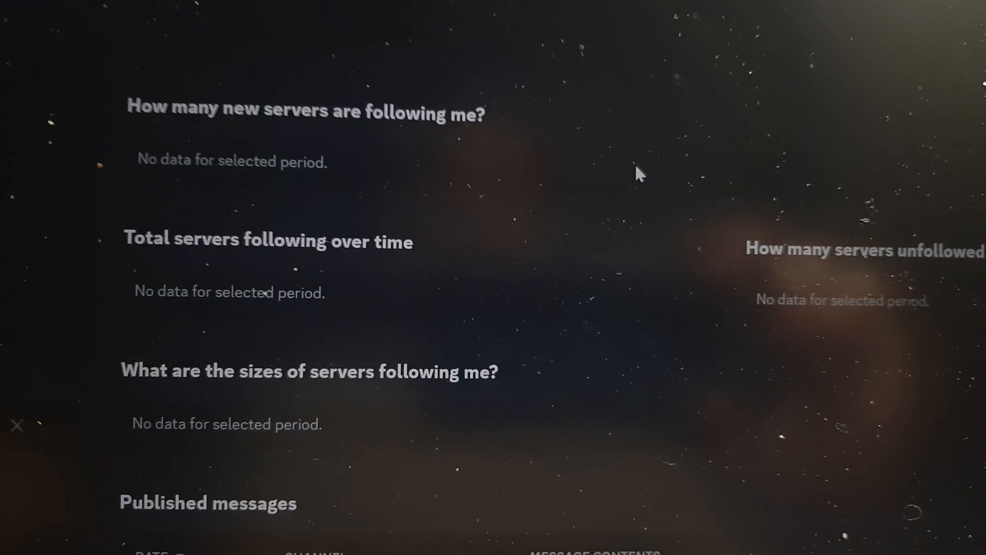
{"action": "scroll", "scroll_direction": "up", "scroll_amount": 3}
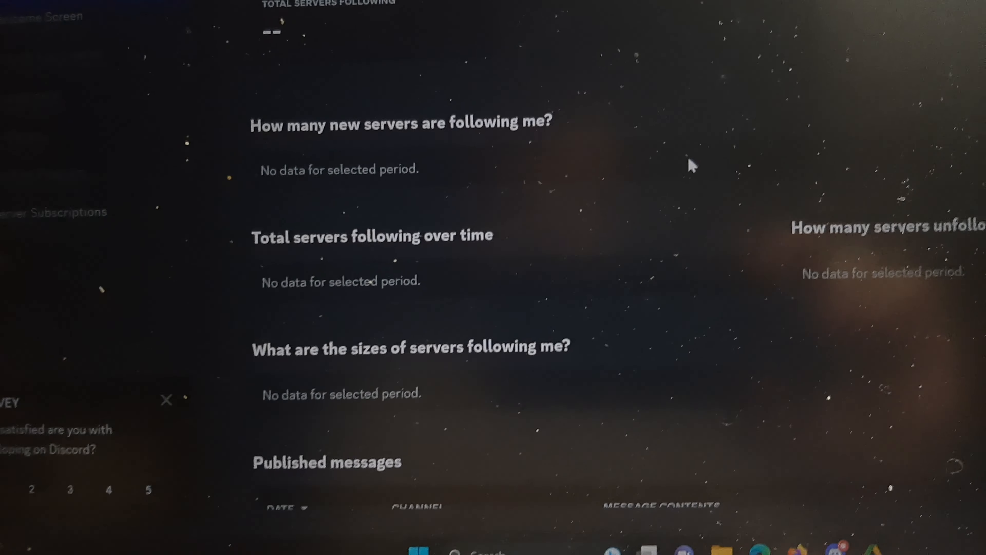
{"action": "scroll", "scroll_direction": "up", "scroll_amount": 3}
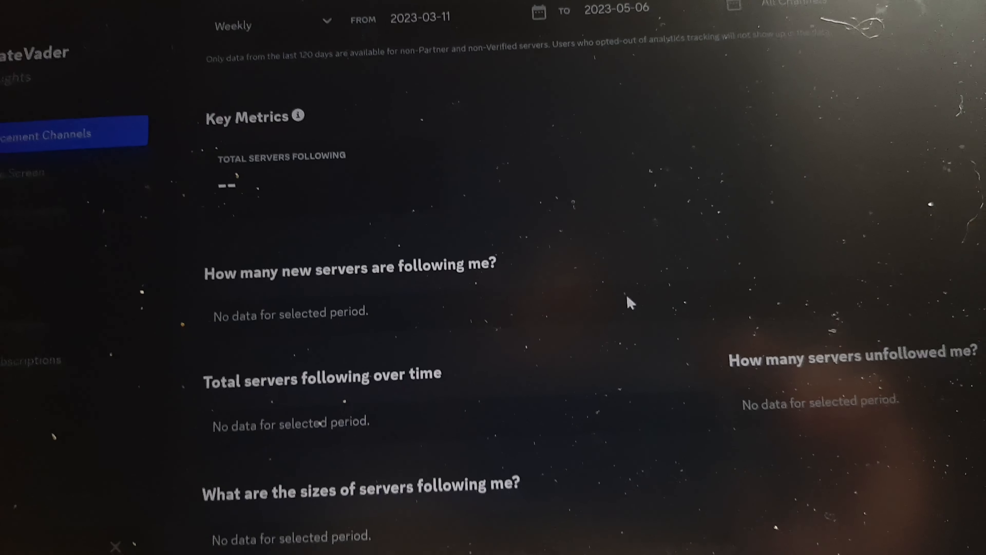
{"action": "scroll", "scroll_direction": "down", "scroll_amount": 3}
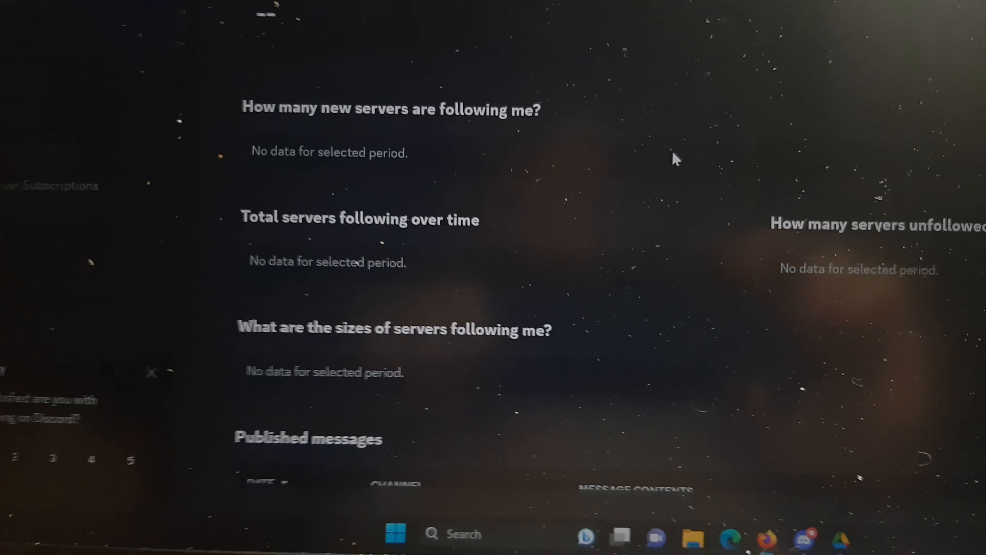
{"action": "scroll", "scroll_direction": "down", "scroll_amount": 3}
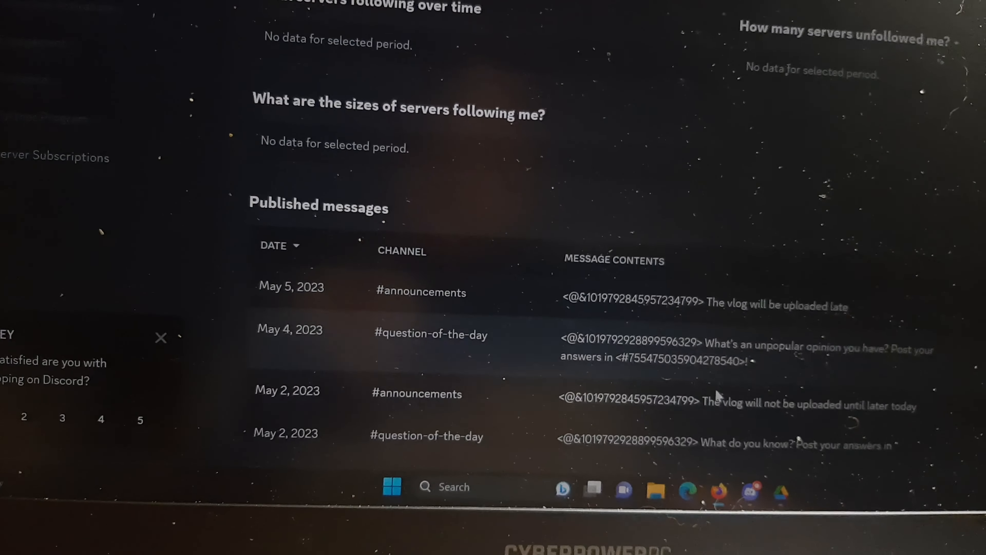
{"action": "scroll", "scroll_direction": "down", "scroll_amount": 3}
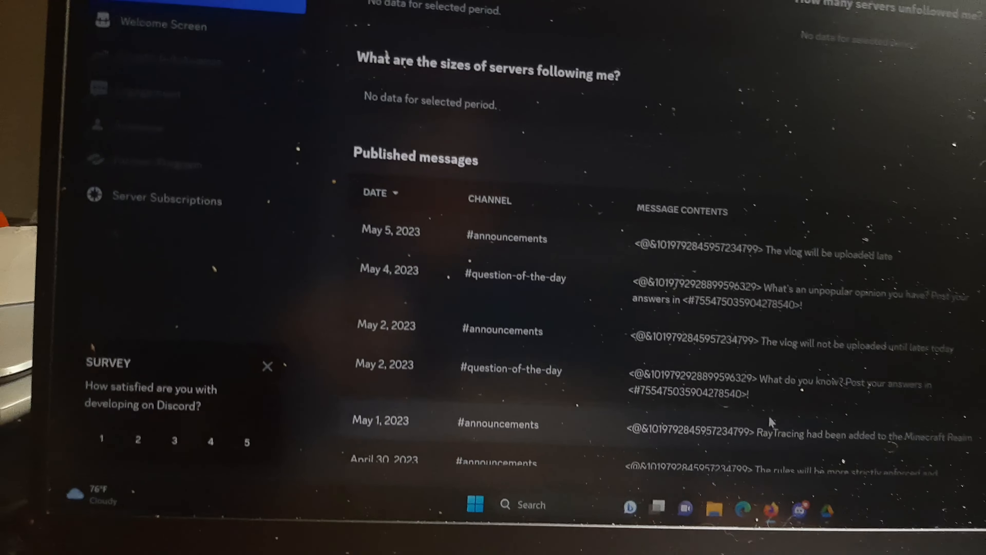
{"action": "scroll", "scroll_direction": "down", "scroll_amount": 3}
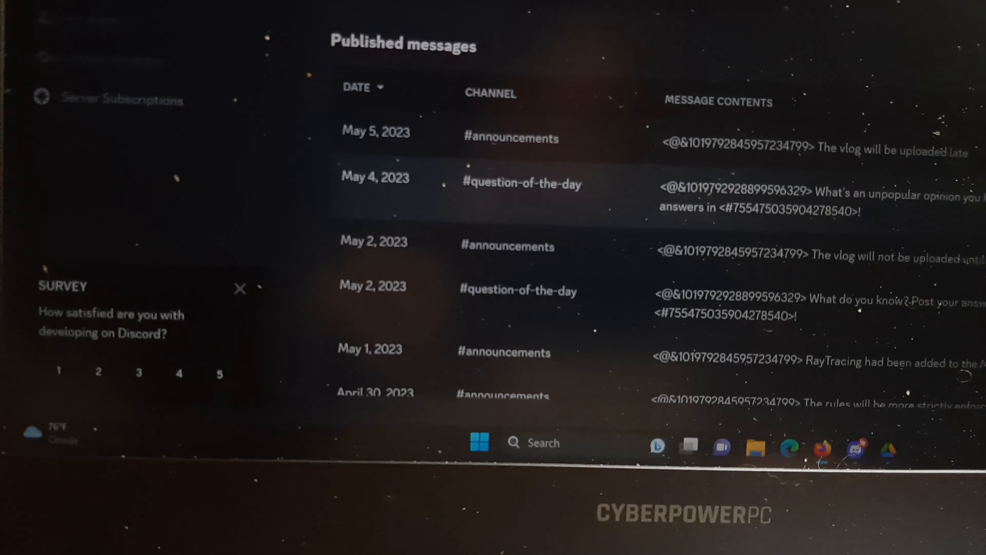
{"action": "scroll", "scroll_direction": "down", "scroll_amount": 3}
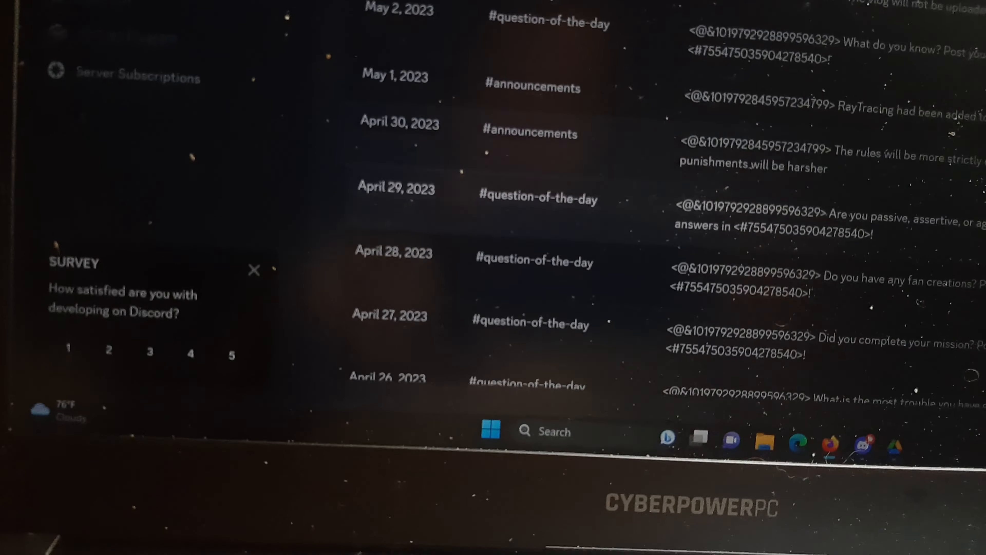
{"action": "scroll", "scroll_direction": "down", "scroll_amount": 3}
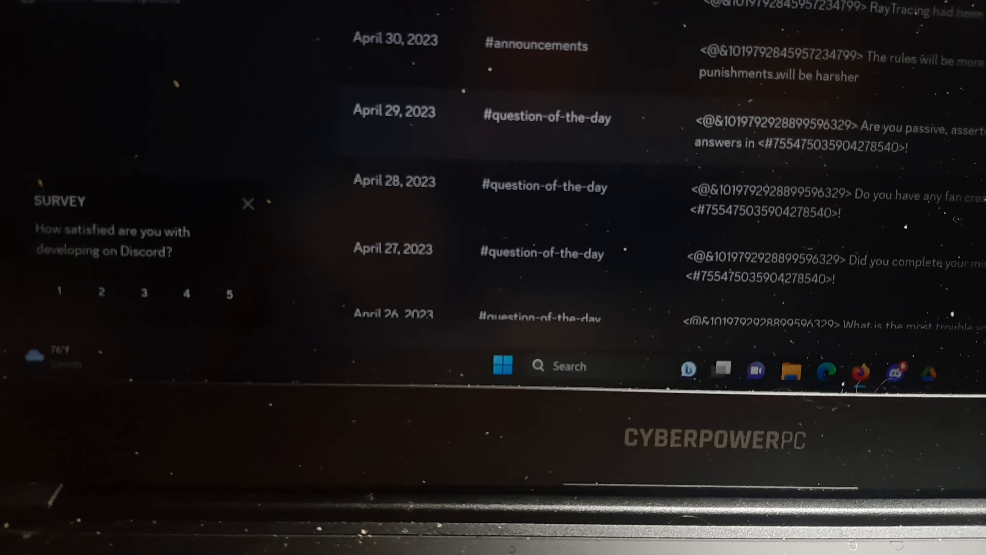
{"action": "scroll", "scroll_direction": "up", "scroll_amount": 3}
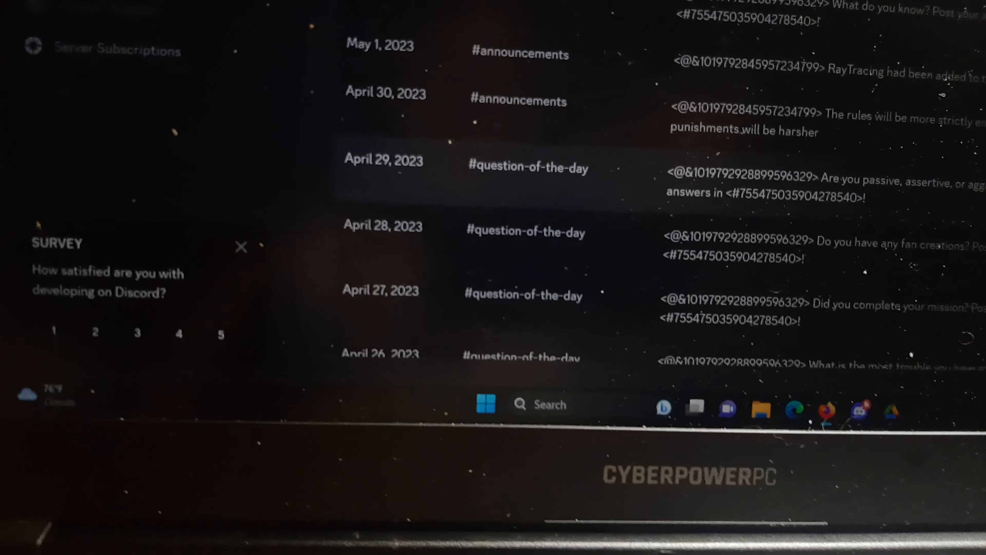
{"action": "scroll", "scroll_direction": "up", "scroll_amount": 3}
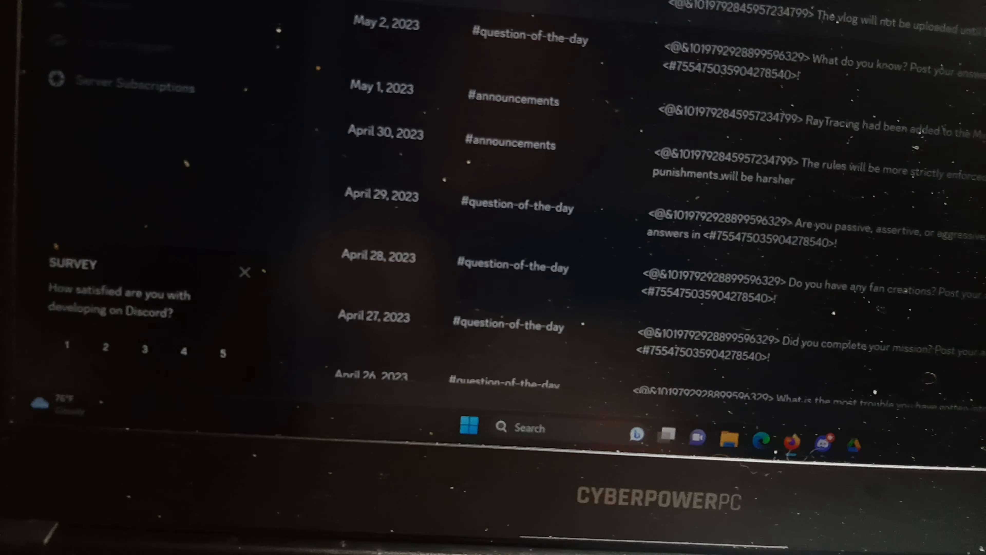